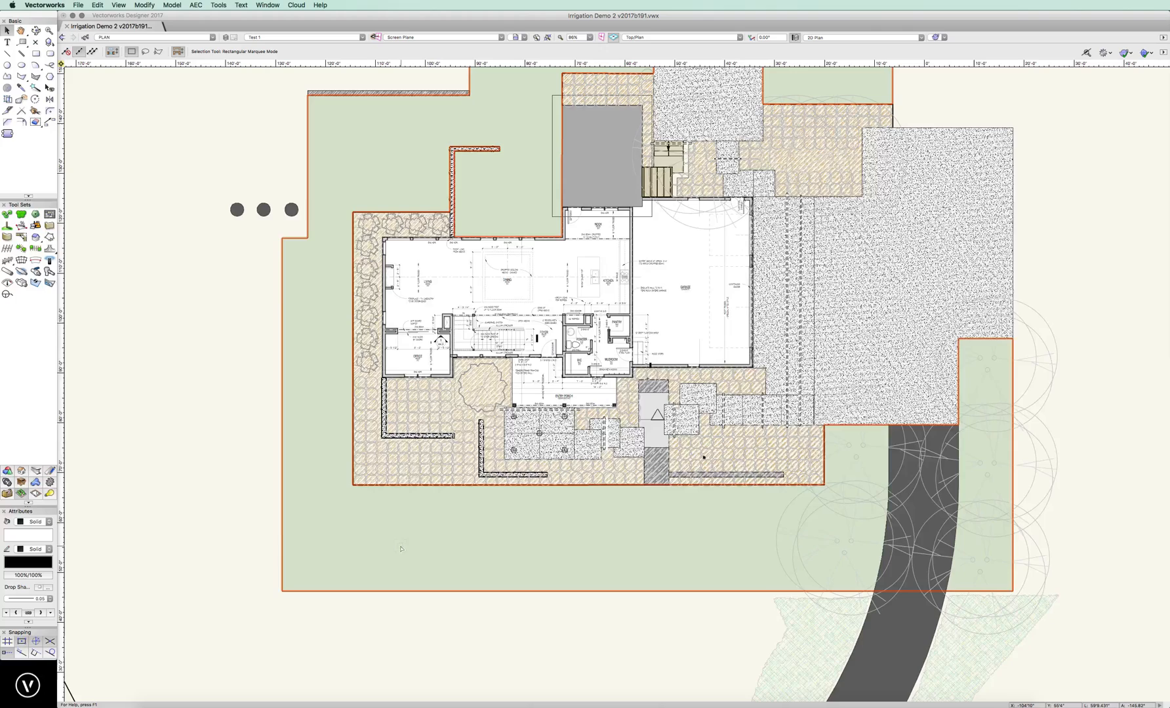
mouse_move(623, 542)
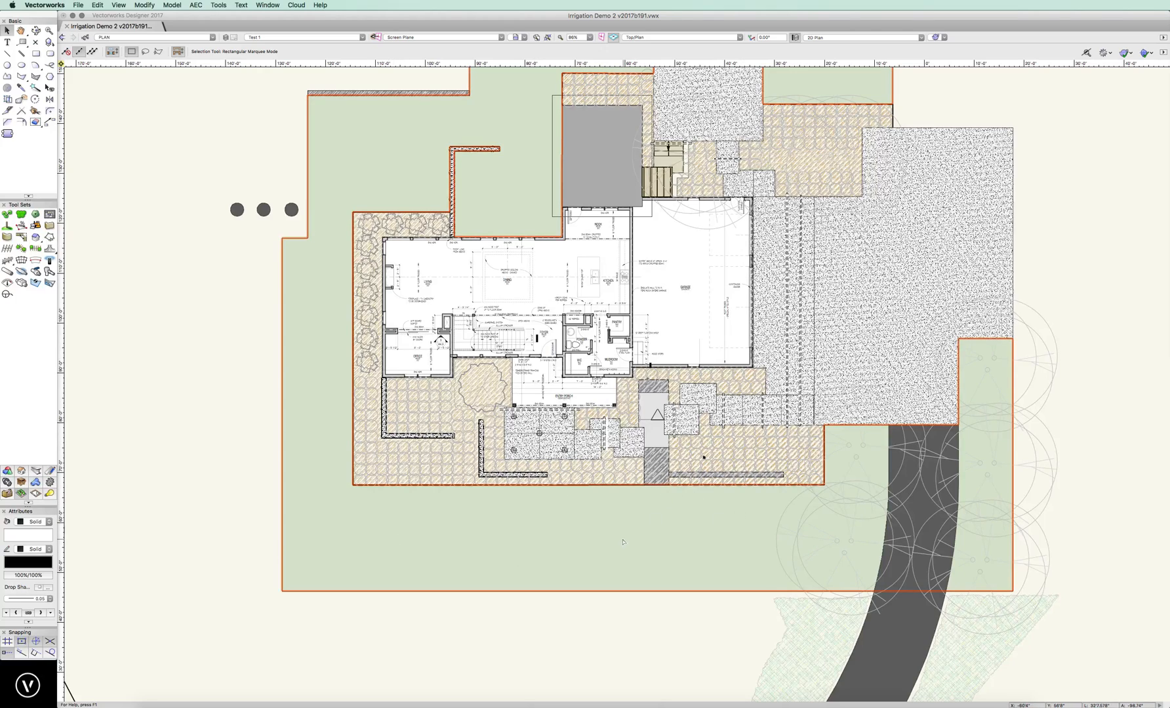
mouse_move(618, 546)
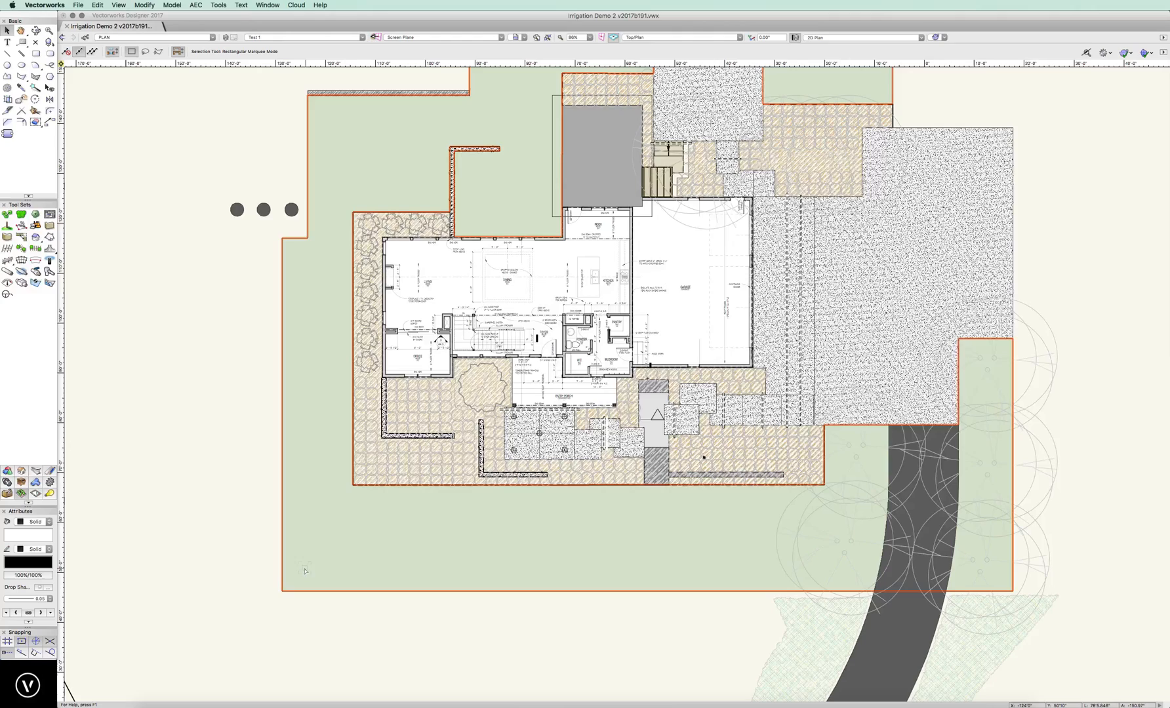
mouse_move(302, 564)
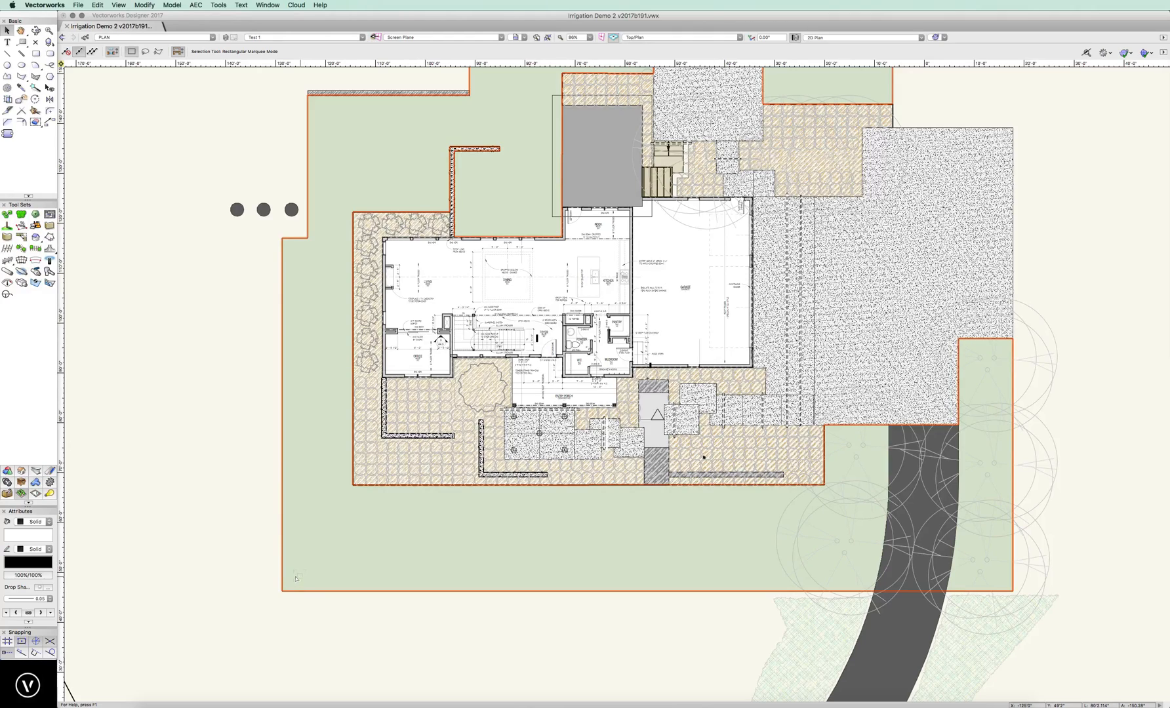
mouse_move(50, 262)
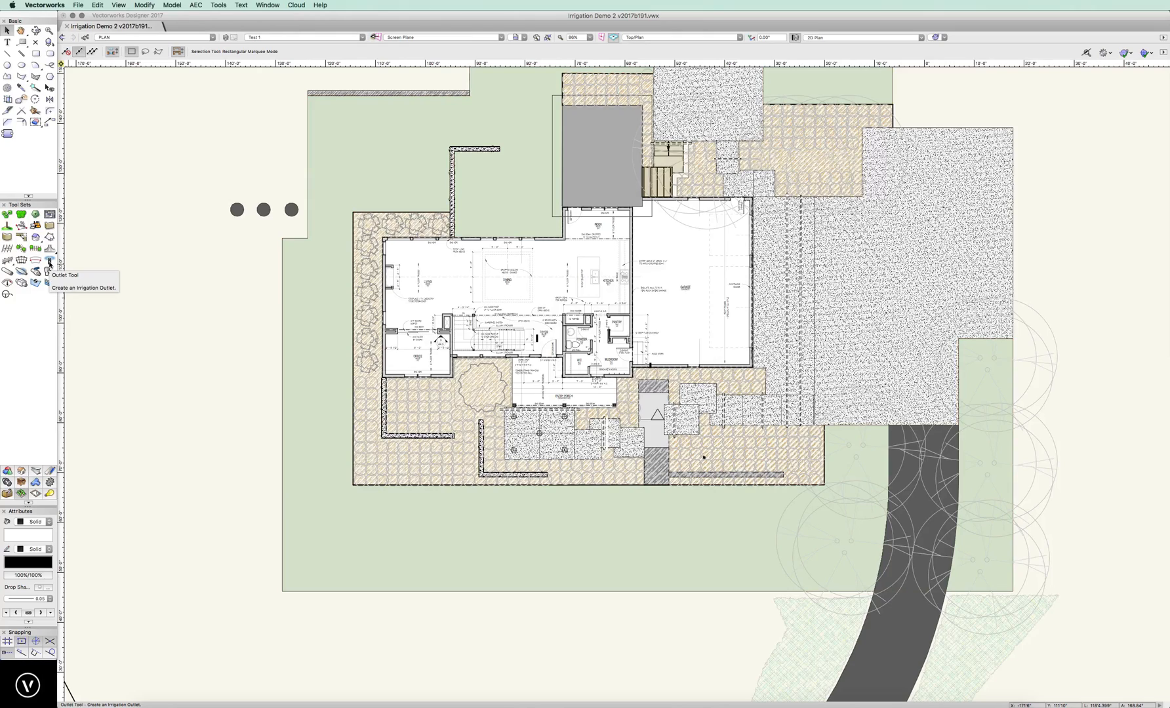
- Activate the Irrigation Outlet tool in single outlet placement mode
left_click(49, 261)
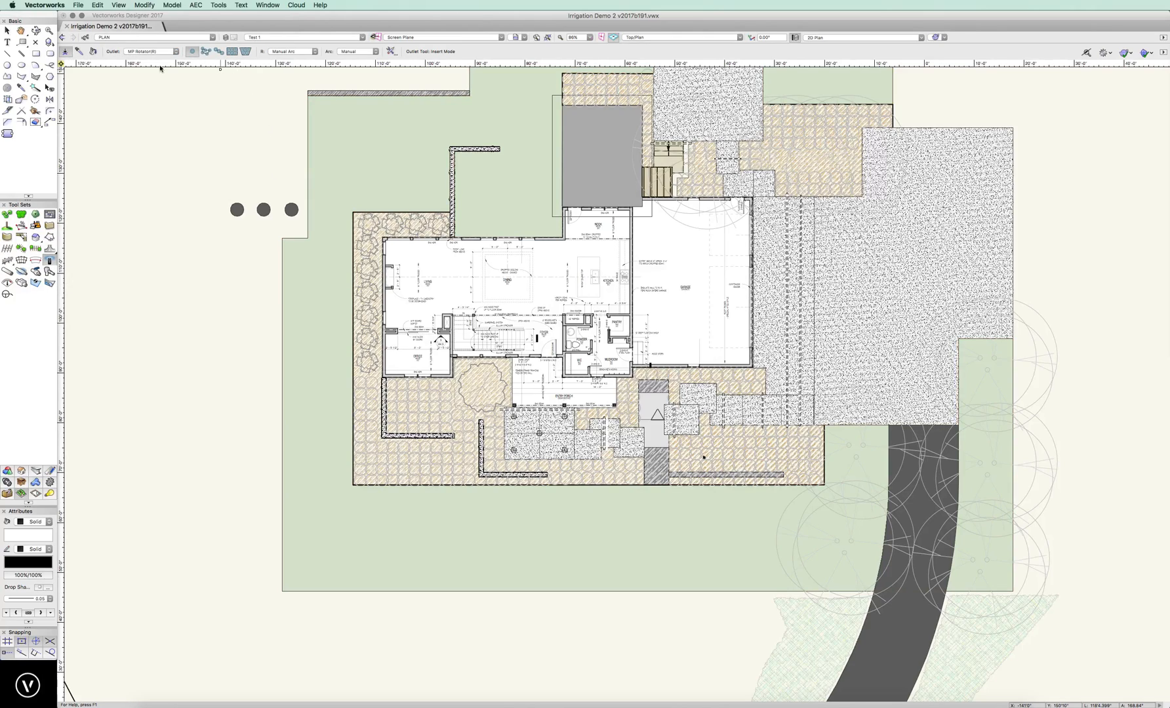
left_click(175, 51)
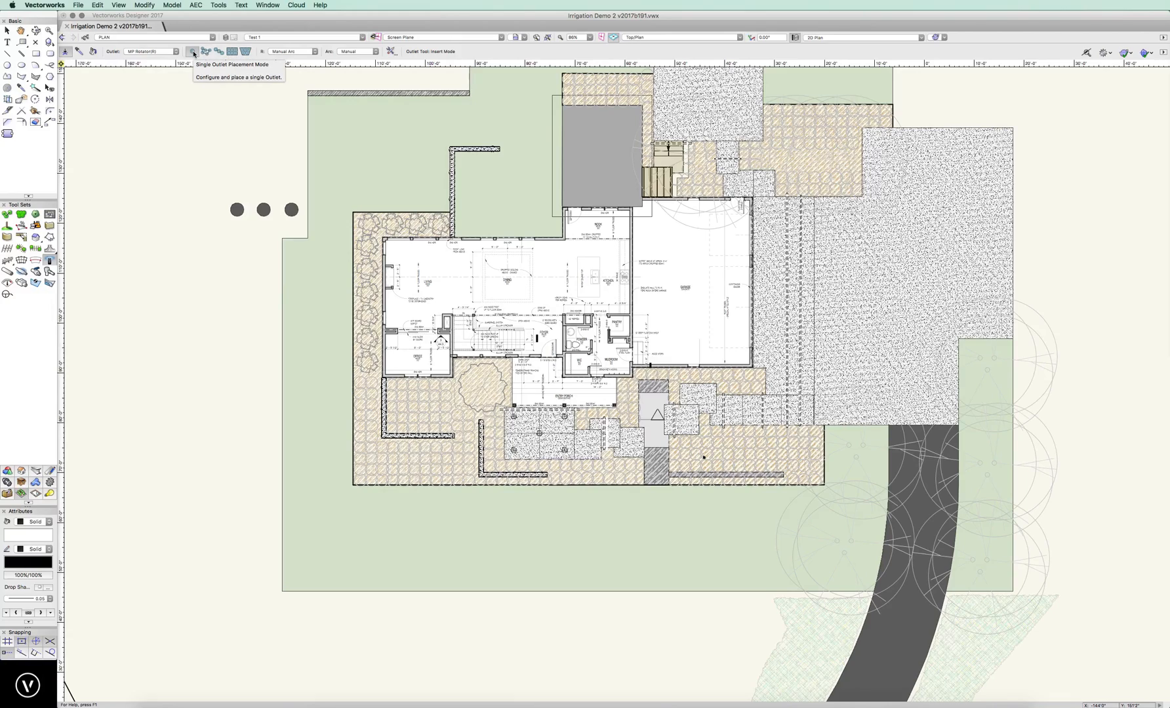
mouse_move(289, 50)
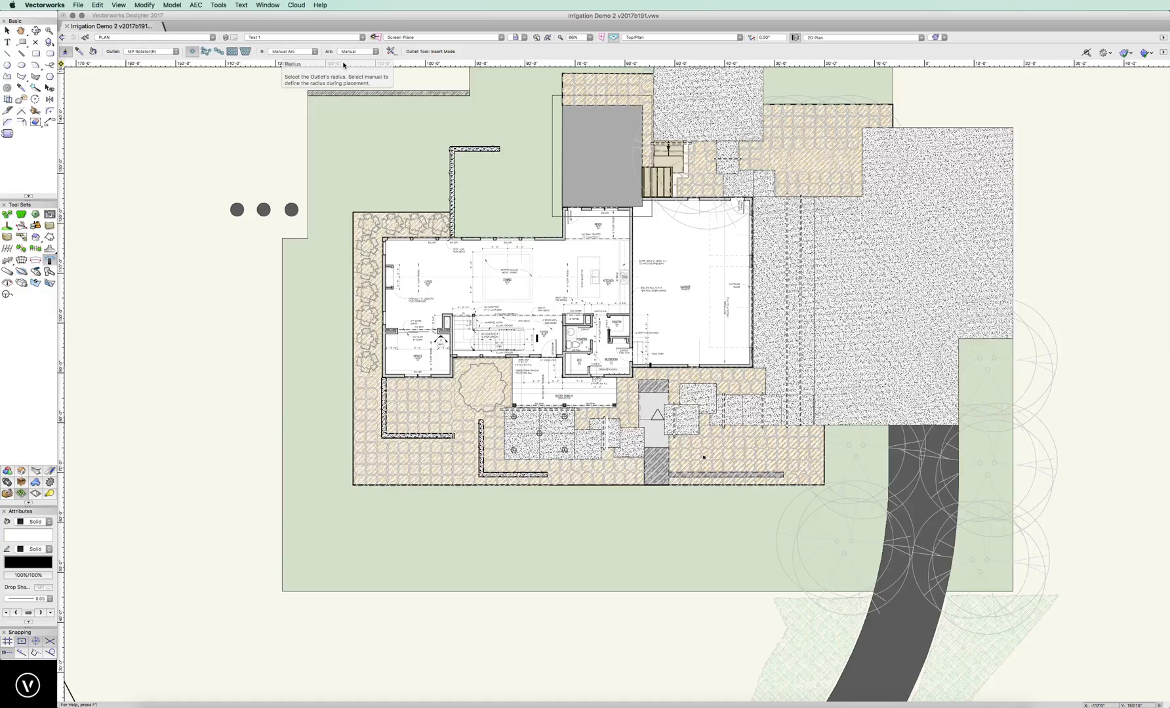
mouse_move(383, 52)
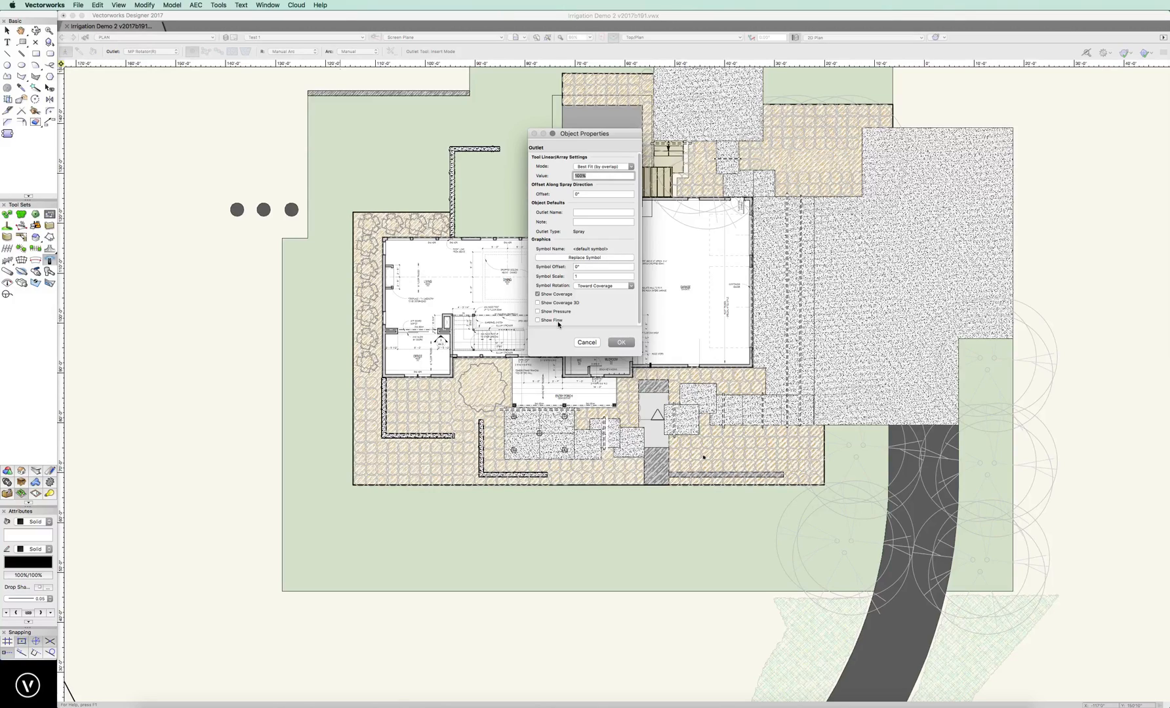
mouse_move(616, 356)
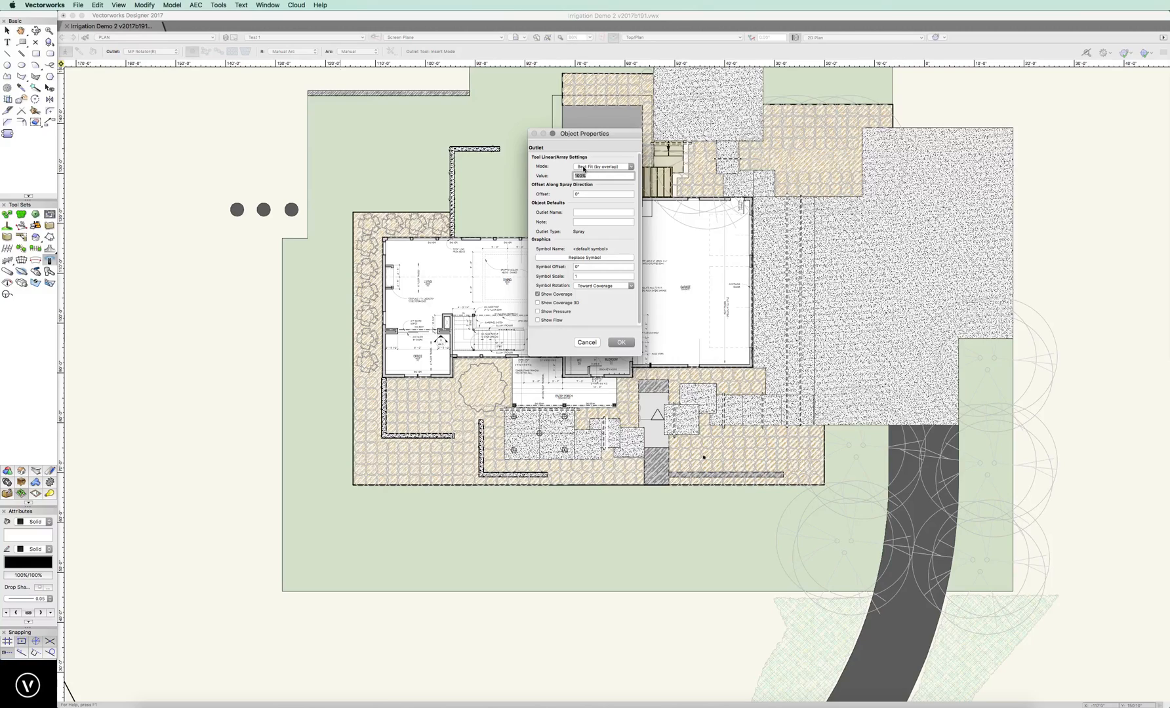
- Space arrayed outlets by Best Fit (by overlap) at 100% with coverage shown
left_click(603, 166)
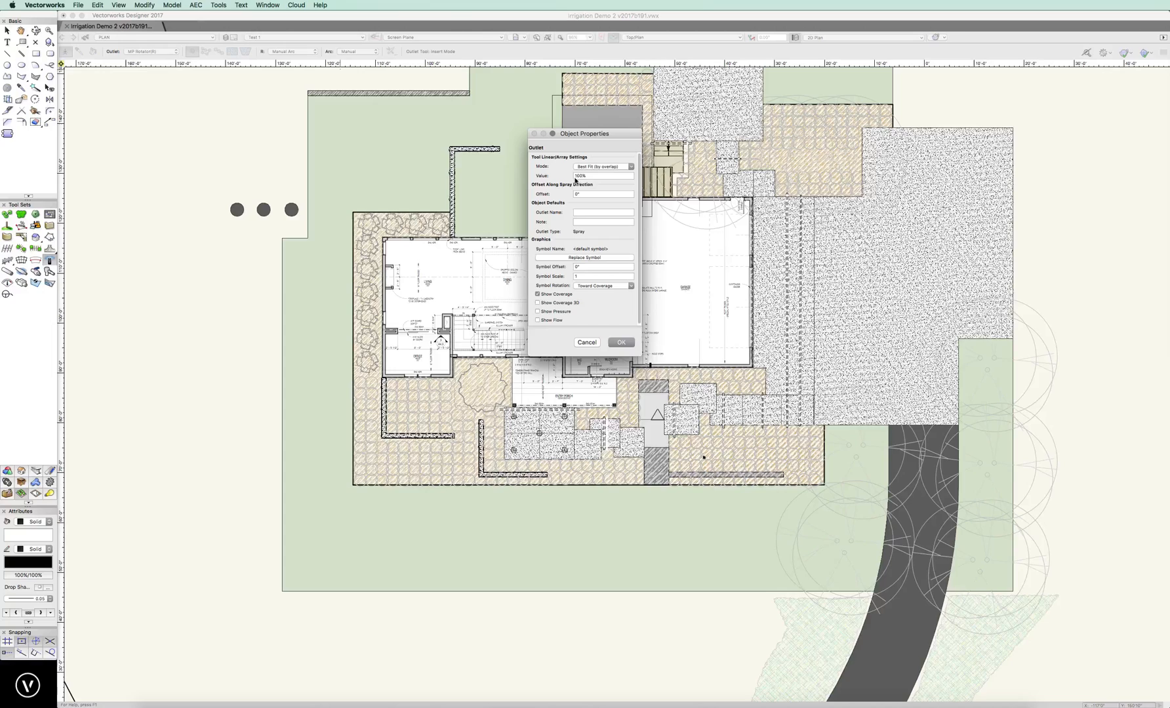
left_click(620, 341)
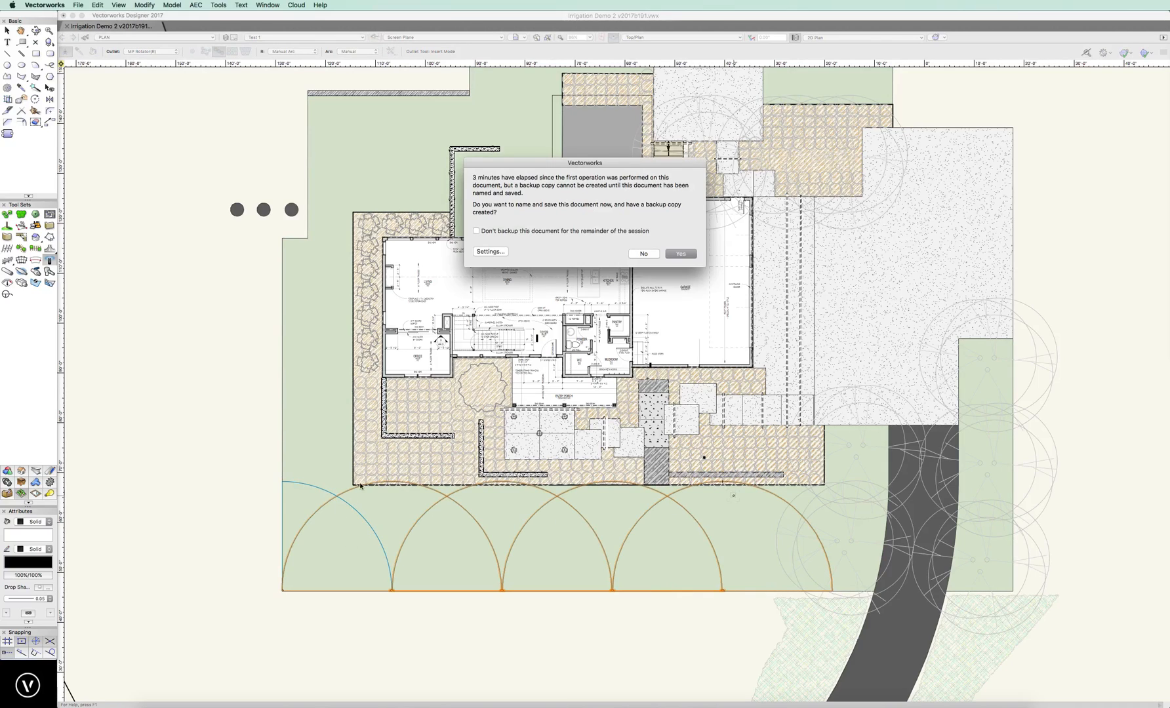
mouse_move(391, 517)
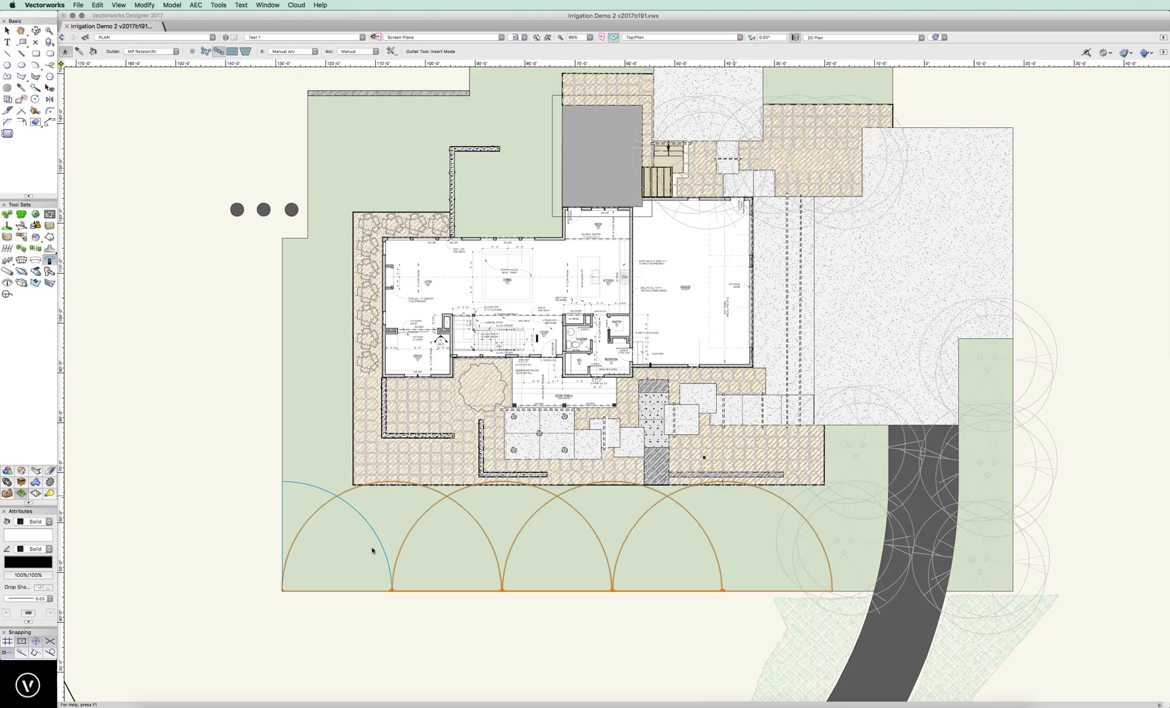
mouse_move(393, 486)
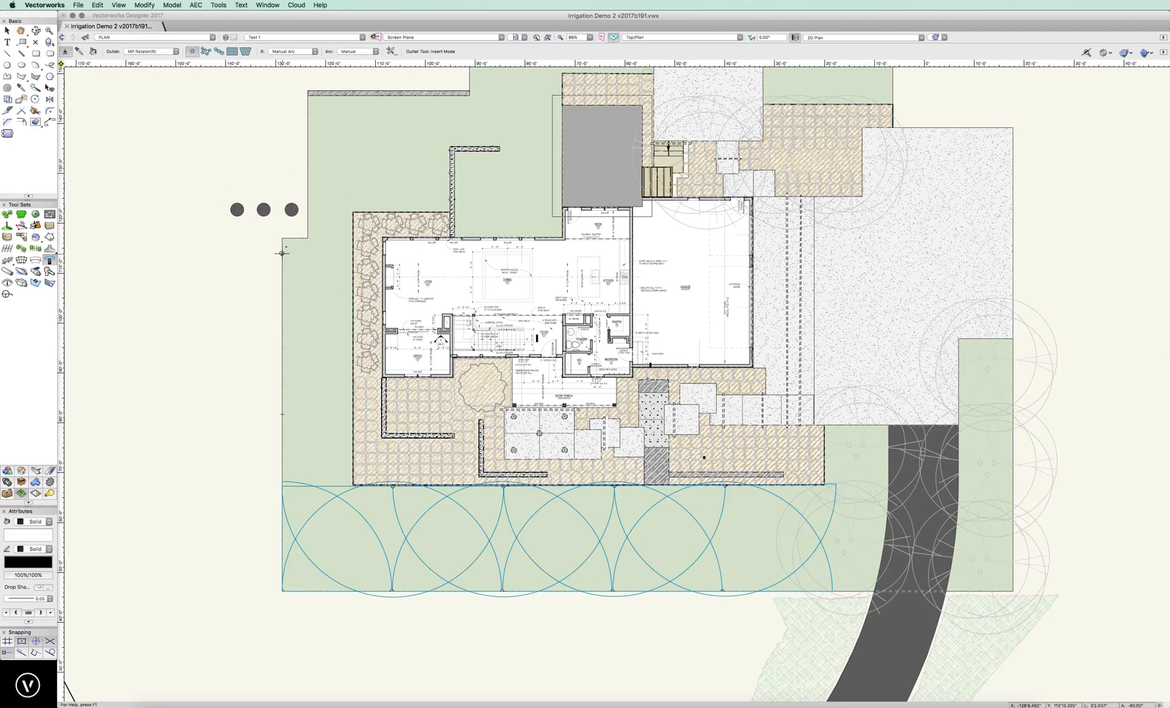
mouse_move(282, 237)
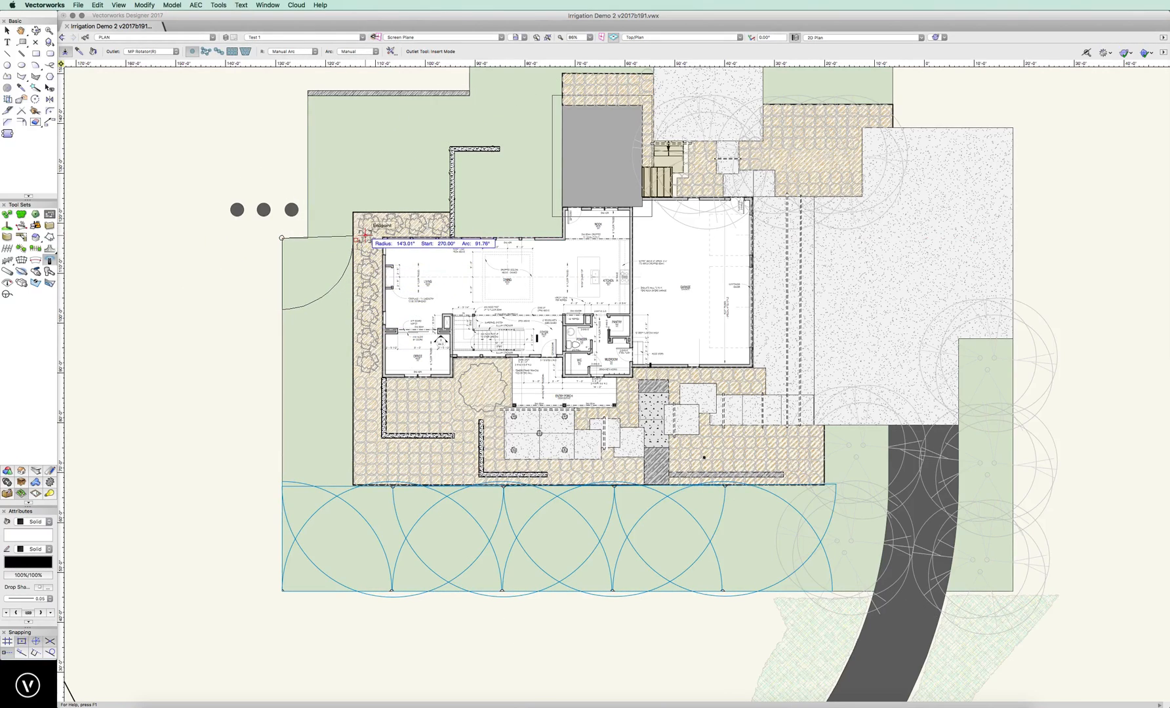
mouse_move(366, 238)
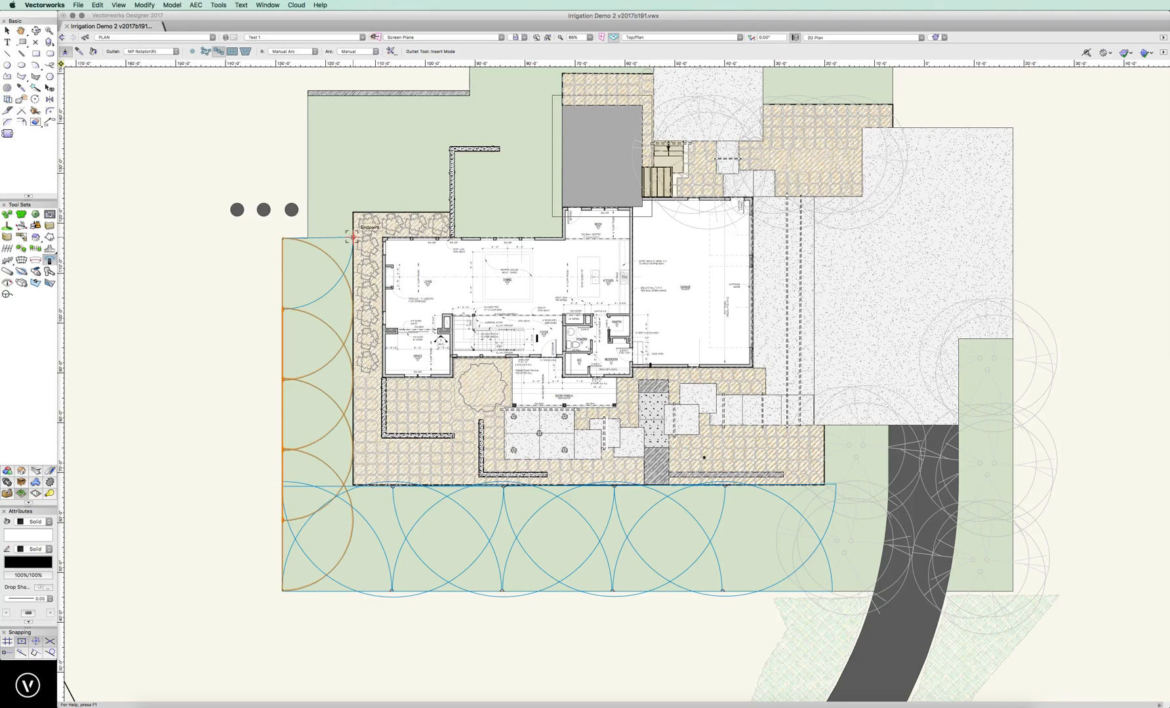
mouse_move(358, 305)
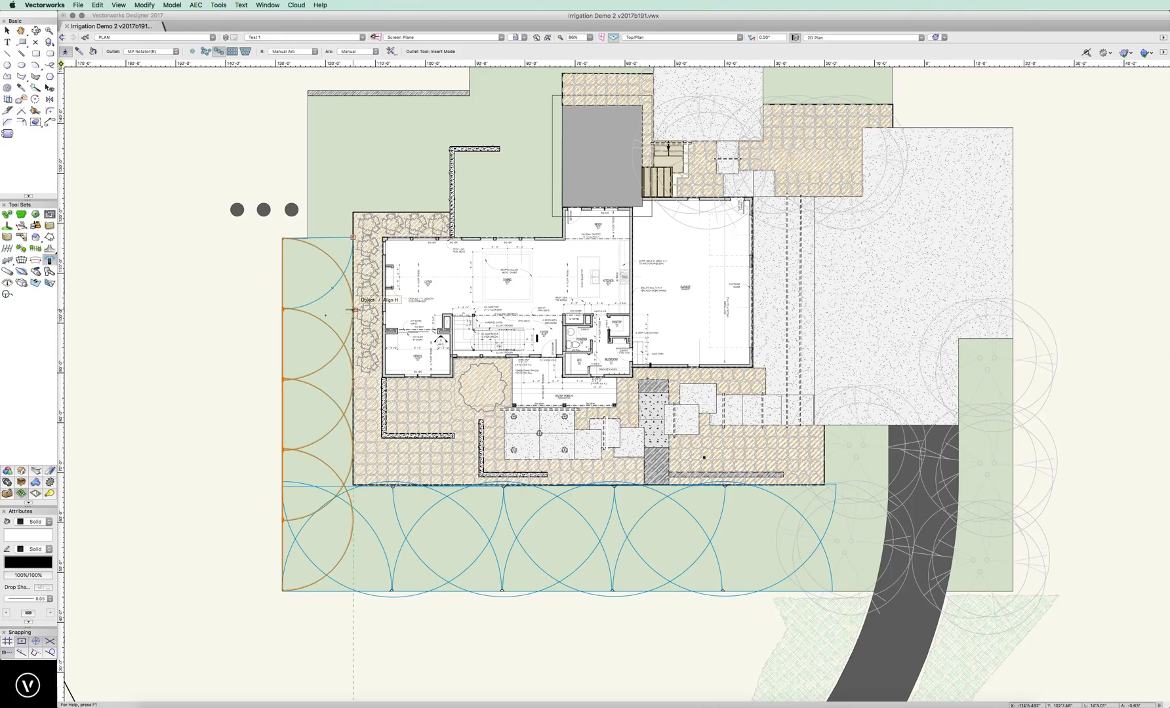